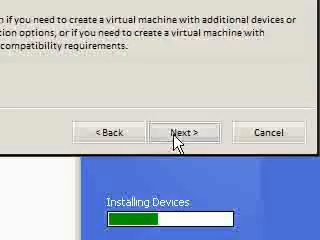
Advance to the guest operating system page and preview another OS family.
{"action": "left_click", "coordinate": [185, 131]}
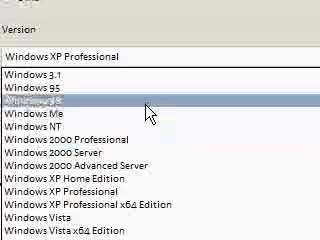
{"action": "scroll", "scroll_direction": "up", "scroll_amount": 3}
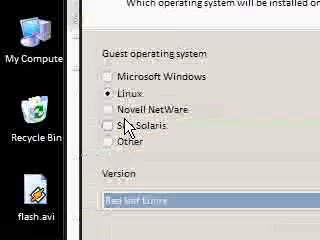
{"action": "left_click", "coordinate": [103, 147]}
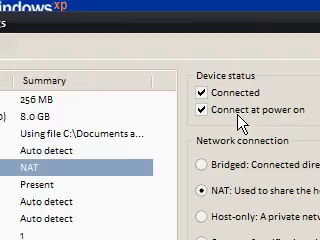
Scroll the Hardware list to review 256 MB memory, 8.0 GB disk and NAT adapter.
{"action": "scroll", "scroll_direction": "down", "scroll_amount": 3}
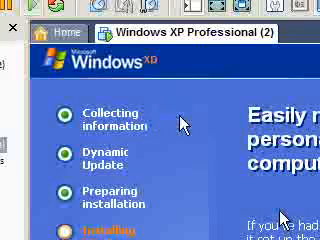
Watch Windows XP Setup in Windows XP Professional (2) reach the Installing Windows stage.
{"action": "scroll", "scroll_direction": "down", "scroll_amount": 3}
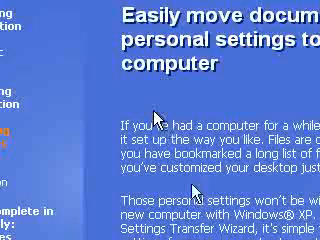
{"action": "scroll", "scroll_direction": "down", "scroll_amount": 3}
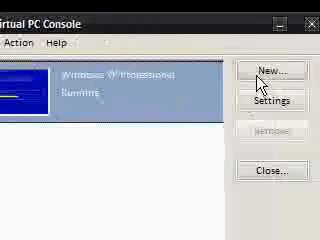
Start a new Virtual PC machine and advance the wizard to the Operating system choice.
{"action": "left_click", "coordinate": [266, 68]}
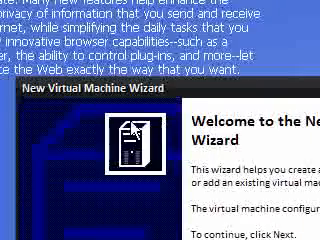
{"action": "left_click", "coordinate": [200, 140]}
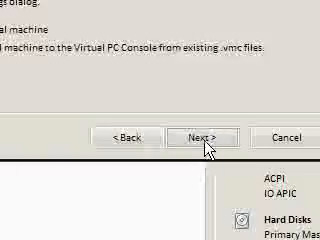
{"action": "left_click", "coordinate": [206, 135]}
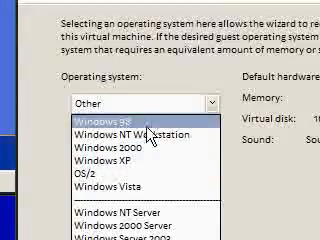
{"action": "scroll", "scroll_direction": "down", "scroll_amount": 3}
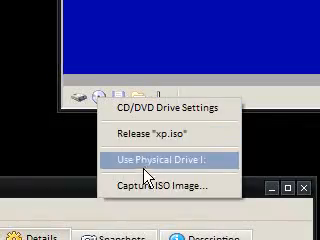
Show the CD/DVD menu with Release "xp.iso", Use Physical Drive and Capture ISO Image.
{"action": "left_click", "coordinate": [163, 158]}
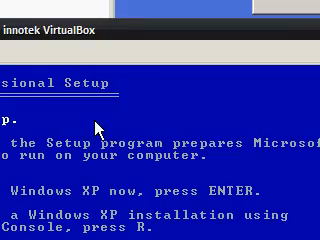
Let the Windows XP Professional text-mode Setup screen load in the VirtualBox machine.
{"action": "scroll", "scroll_direction": "down", "scroll_amount": 3}
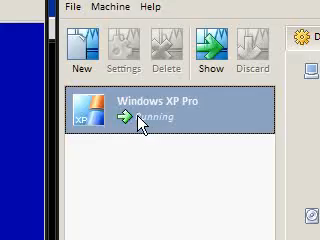
Select Windows XP Pro and scroll its Details showing the 2.55 GB disk and xp.iso.
{"action": "left_click", "coordinate": [210, 52]}
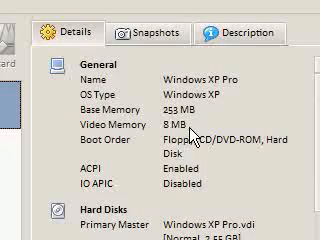
{"action": "scroll", "scroll_direction": "down", "scroll_amount": 3}
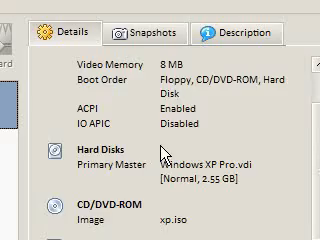
{"action": "scroll", "scroll_direction": "down", "scroll_amount": 3}
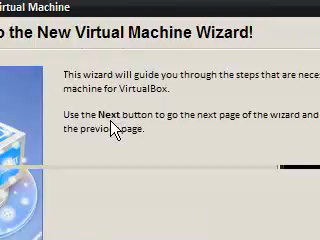
Move the New Virtual Machine Wizard past its welcome and OS Type pages.
{"action": "left_click", "coordinate": [300, 228]}
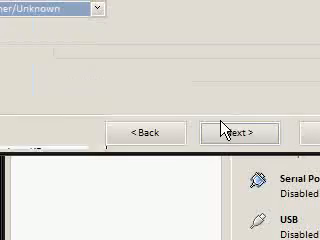
{"action": "left_click", "coordinate": [234, 131]}
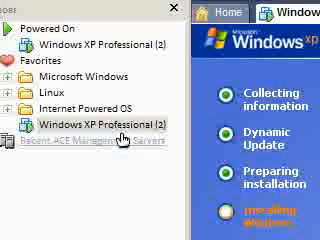
Show Power Off, Reset and Take Snapshot options for Windows XP Professional (2).
{"action": "right_click", "coordinate": [100, 128]}
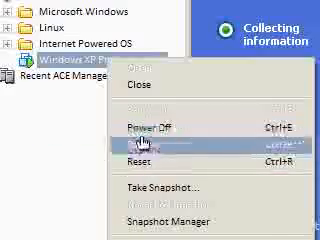